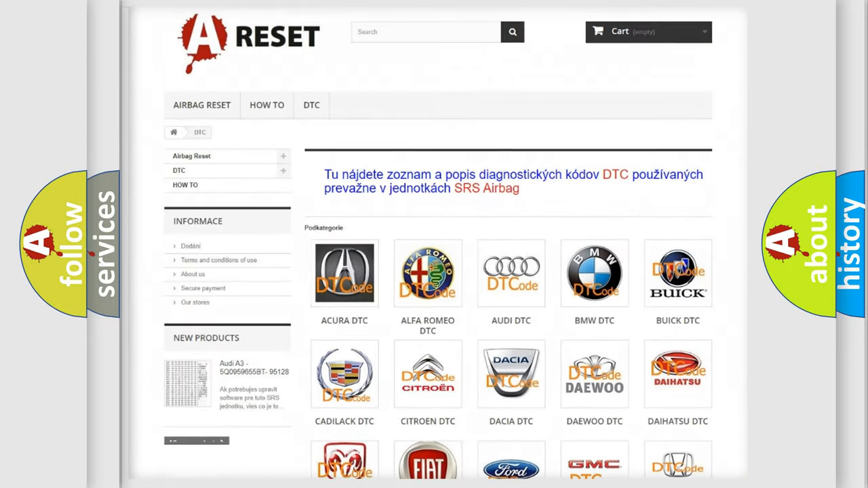
Scroll through the Ford DTC code subcategory list and back up.
scroll(down, 3)
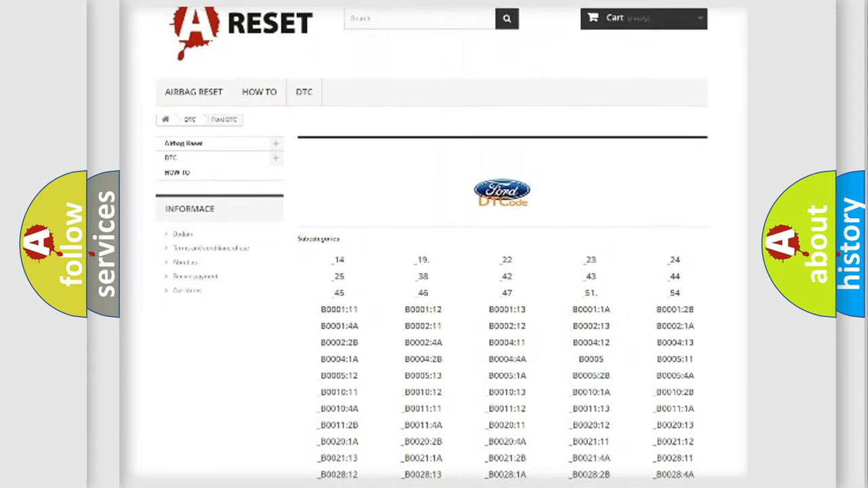
scroll(down, 3)
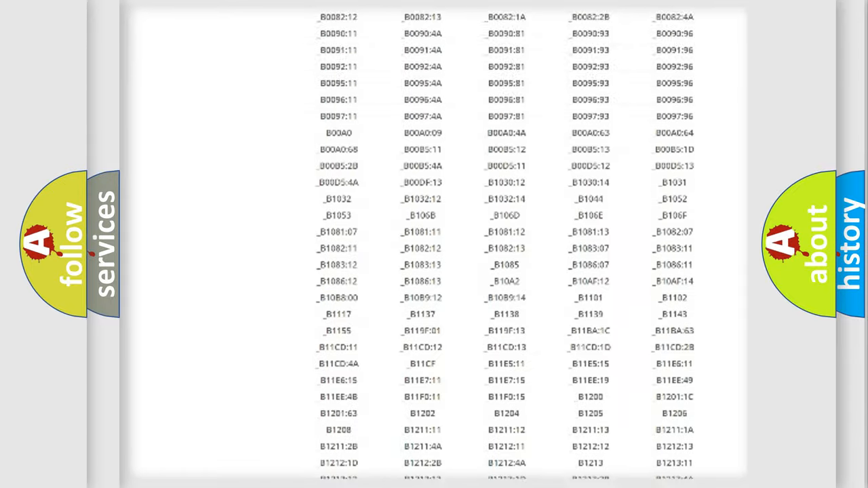
scroll(up, 3)
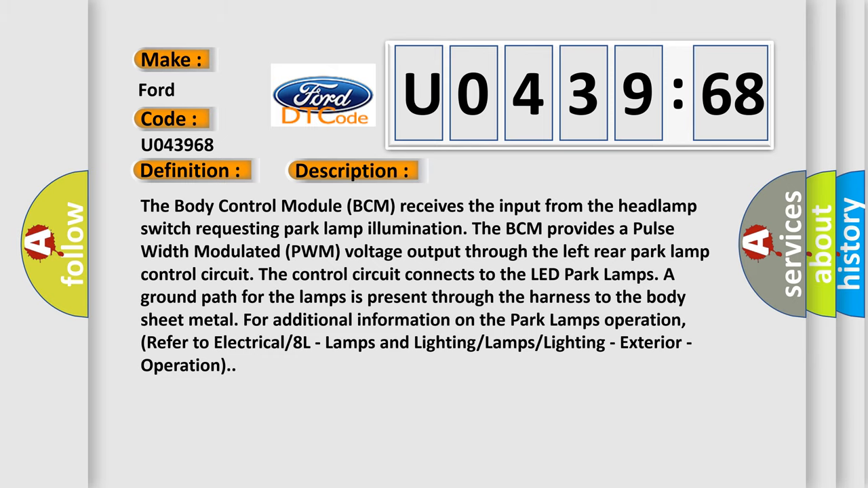
Advance the slide to the Cause panel listing left rear park lamp circuit faults.
click(496, 171)
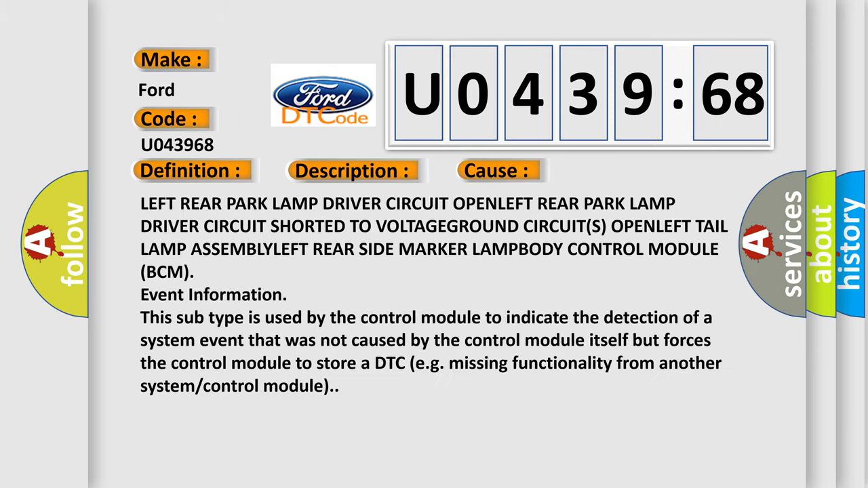